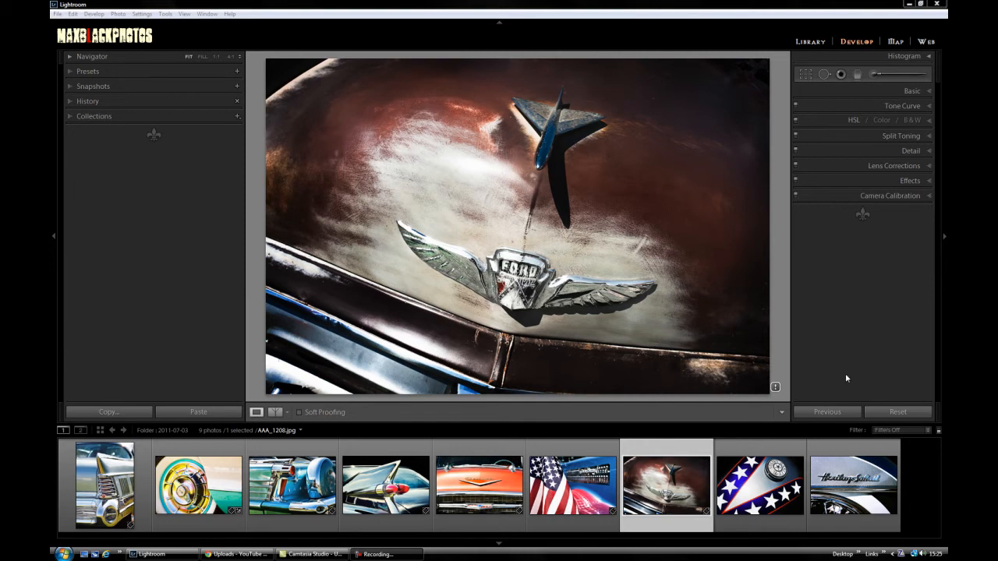
{"action": "mouse_move", "coordinate": [775, 389]}
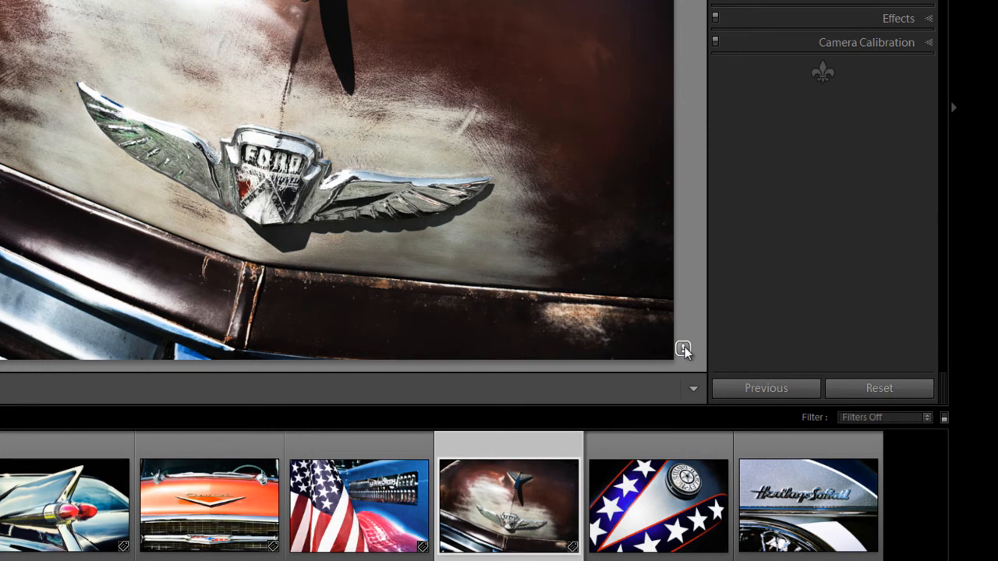
{"action": "mouse_move", "coordinate": [881, 58]}
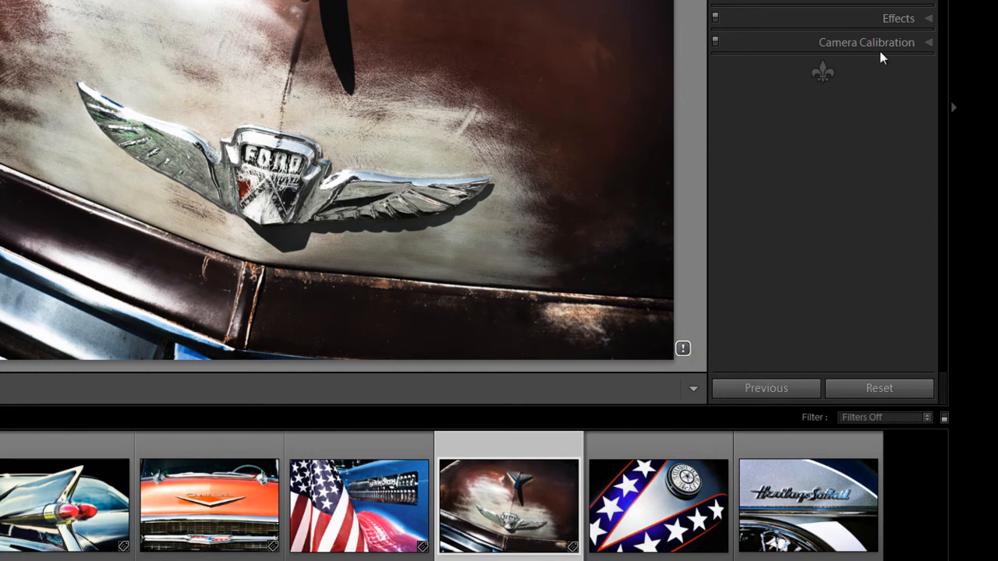
Step: Briefly expand Camera Calibration, then cycle Before & After to the Top/Bottom Split view
{"action": "left_click", "coordinate": [867, 42]}
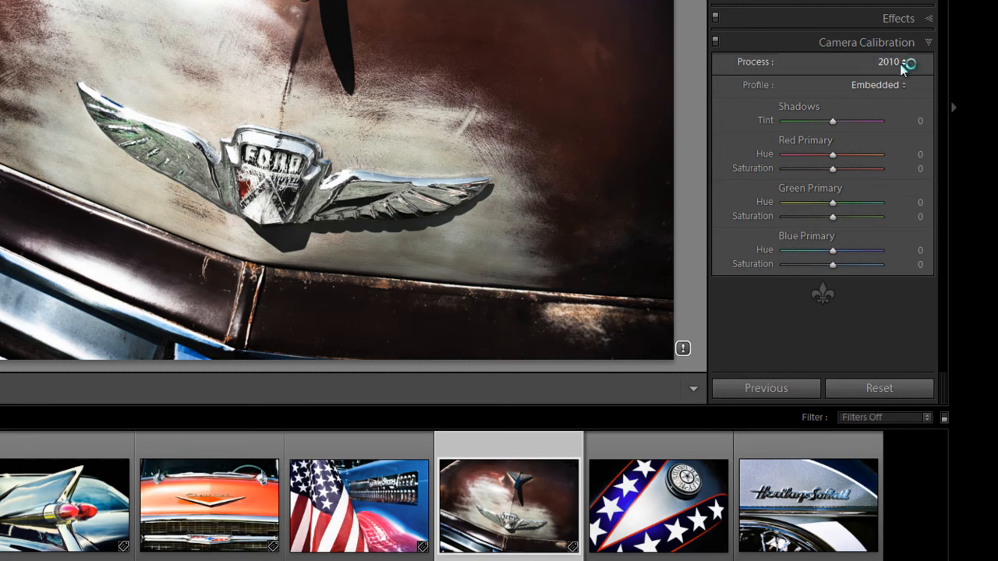
{"action": "left_click", "coordinate": [896, 62]}
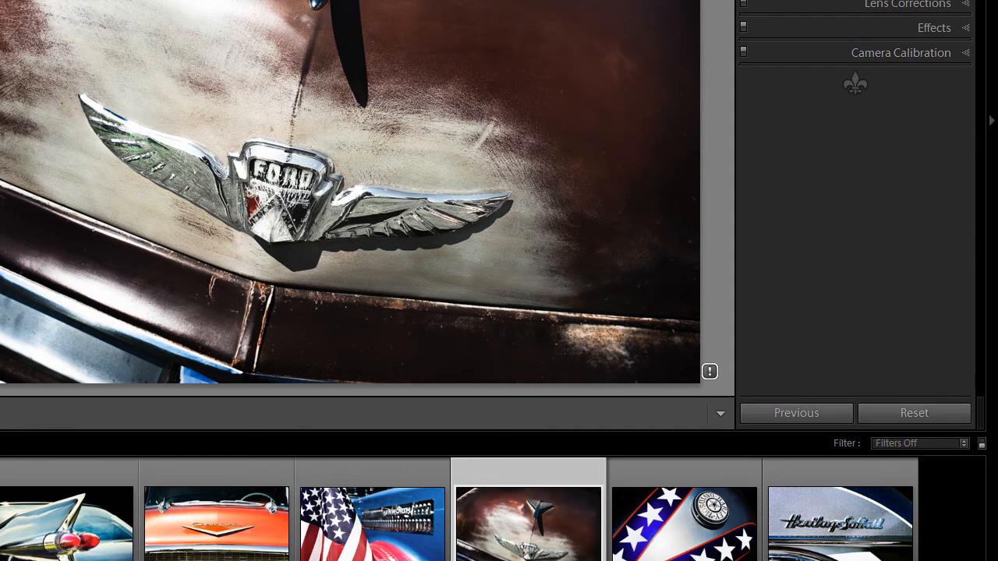
{"action": "left_click", "coordinate": [250, 432]}
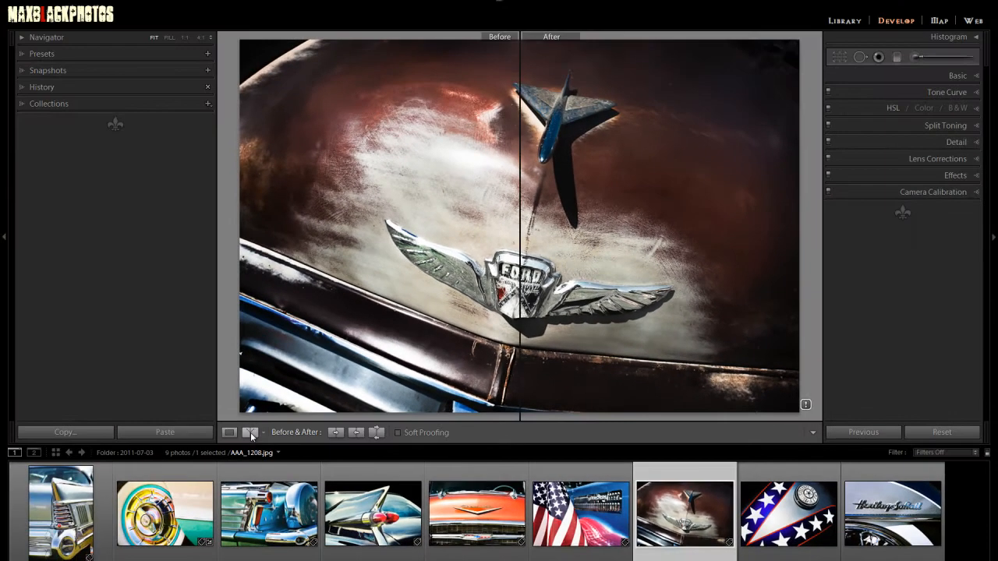
{"action": "left_click", "coordinate": [250, 433]}
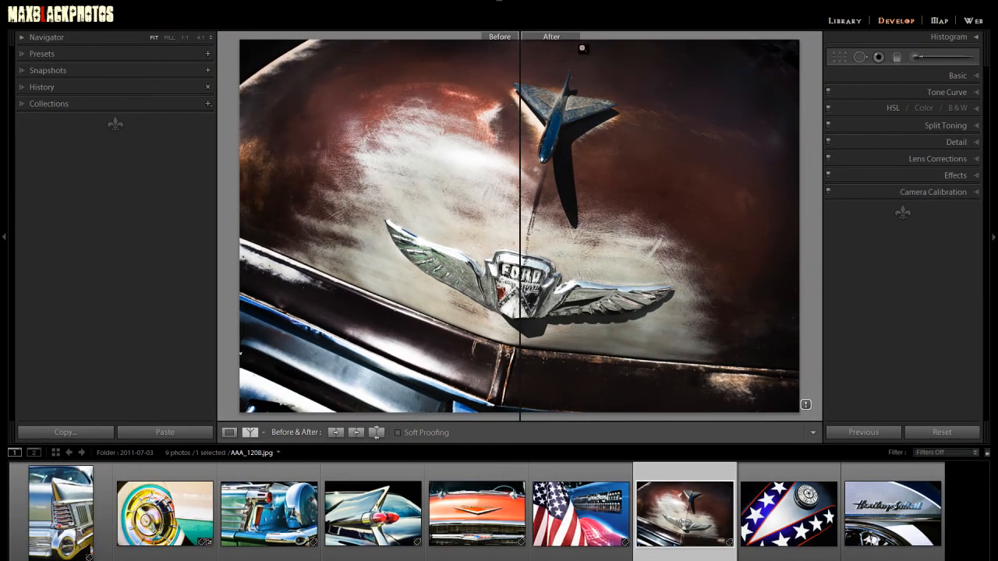
{"action": "mouse_move", "coordinate": [586, 371]}
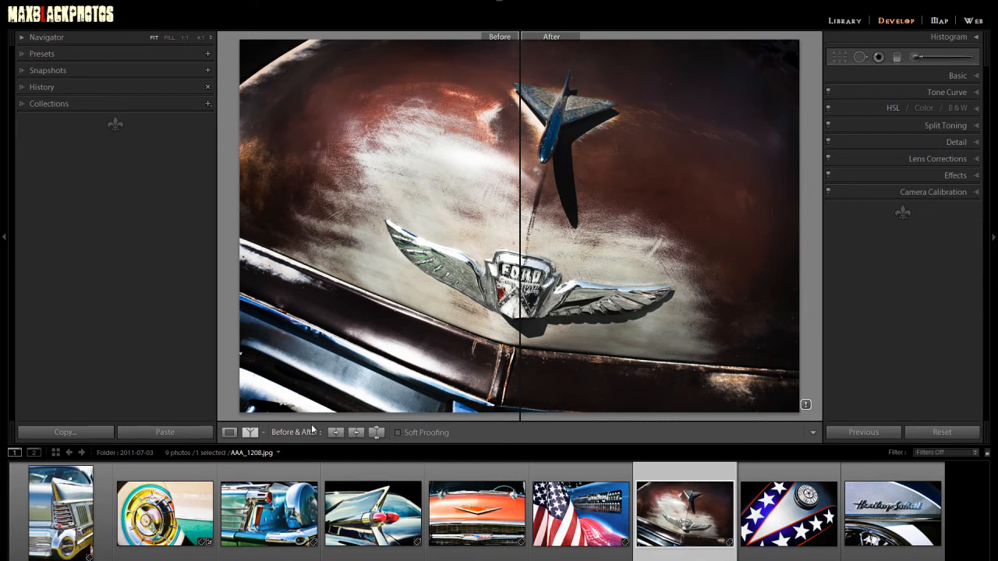
{"action": "left_click", "coordinate": [249, 432]}
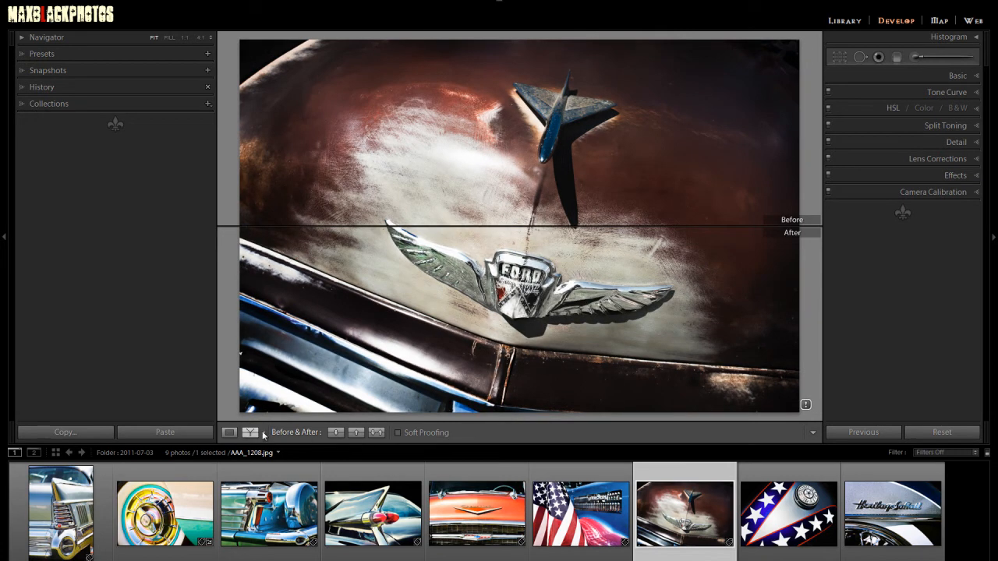
{"action": "left_click", "coordinate": [263, 433]}
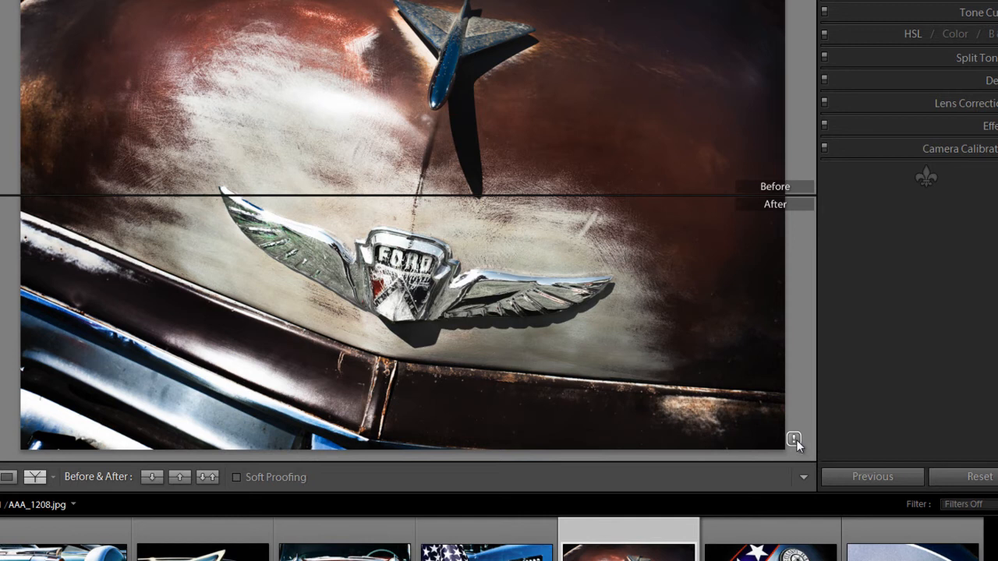
Step: Toggle Review Changes via Before/After off and on, then update to the new process version
{"action": "left_click", "coordinate": [793, 439]}
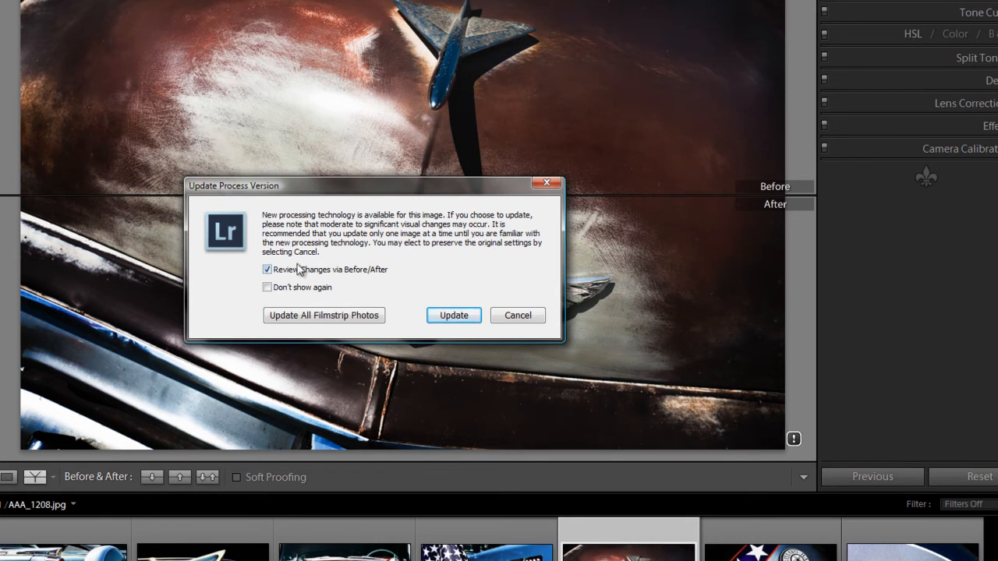
{"action": "left_click", "coordinate": [267, 269]}
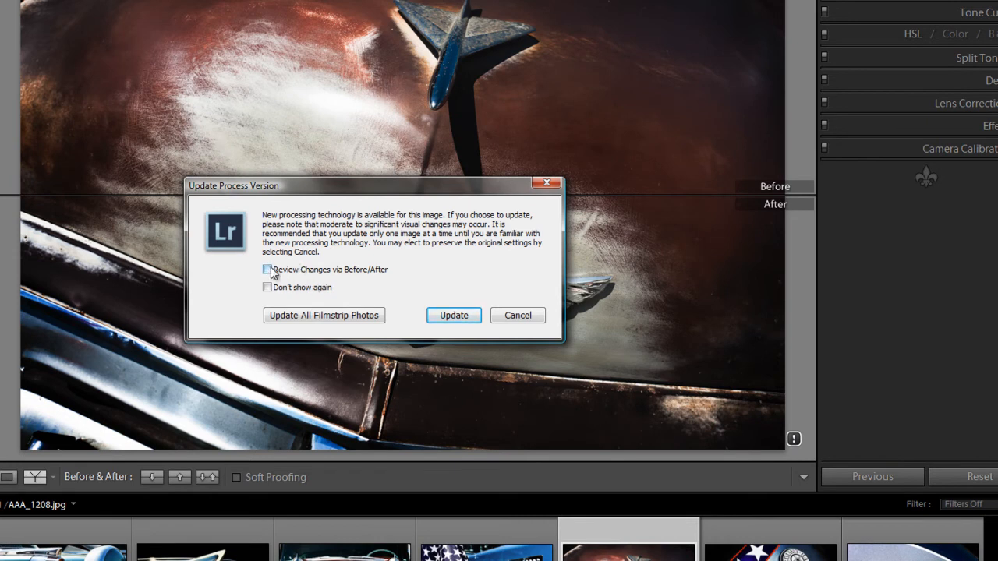
{"action": "left_click", "coordinate": [267, 268]}
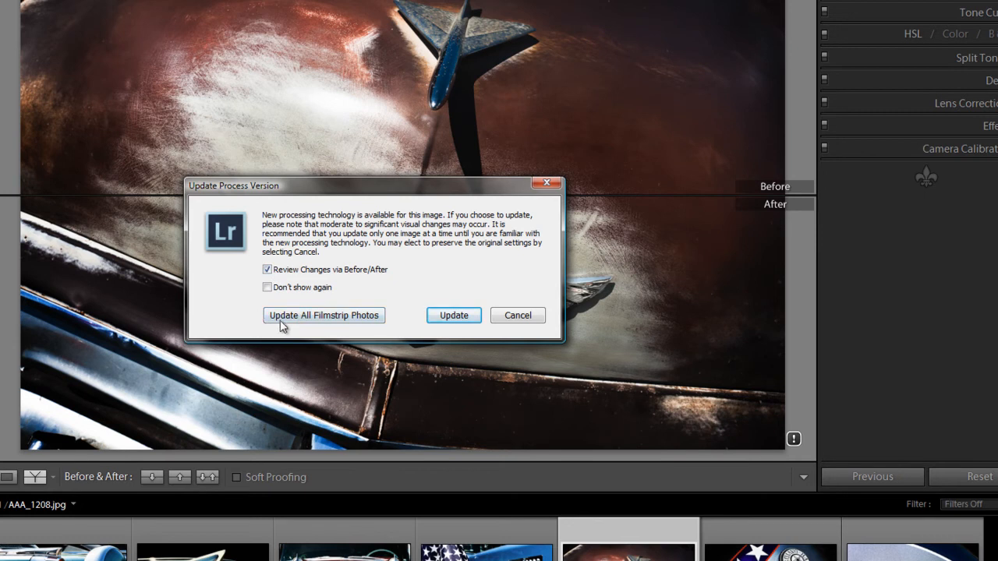
{"action": "mouse_move", "coordinate": [395, 323]}
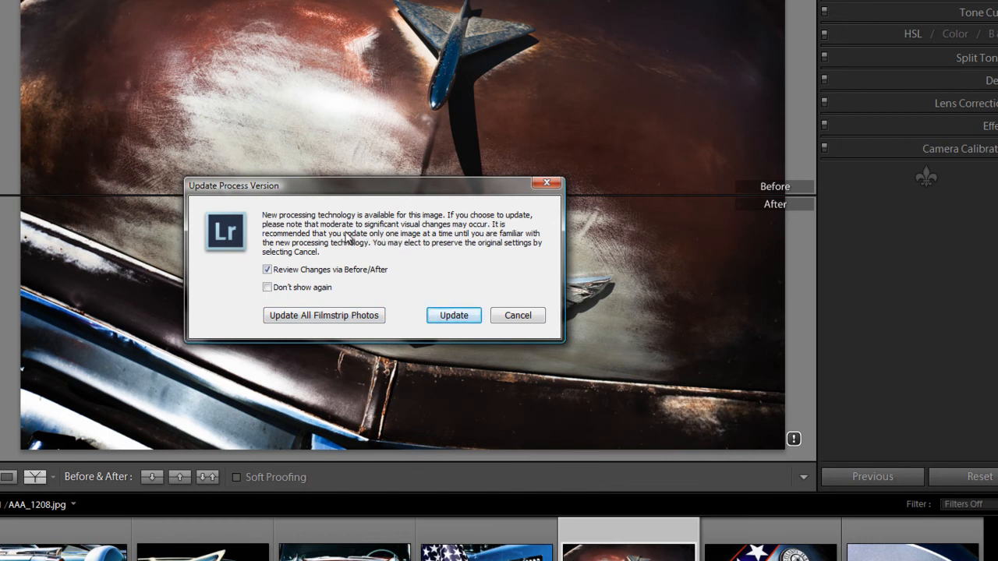
{"action": "mouse_move", "coordinate": [438, 238]}
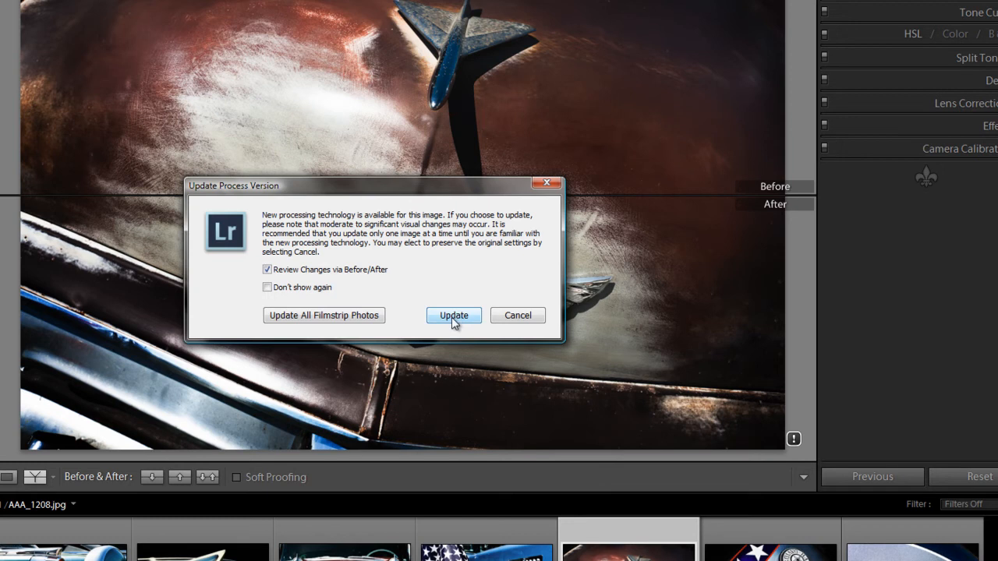
{"action": "left_click", "coordinate": [453, 315]}
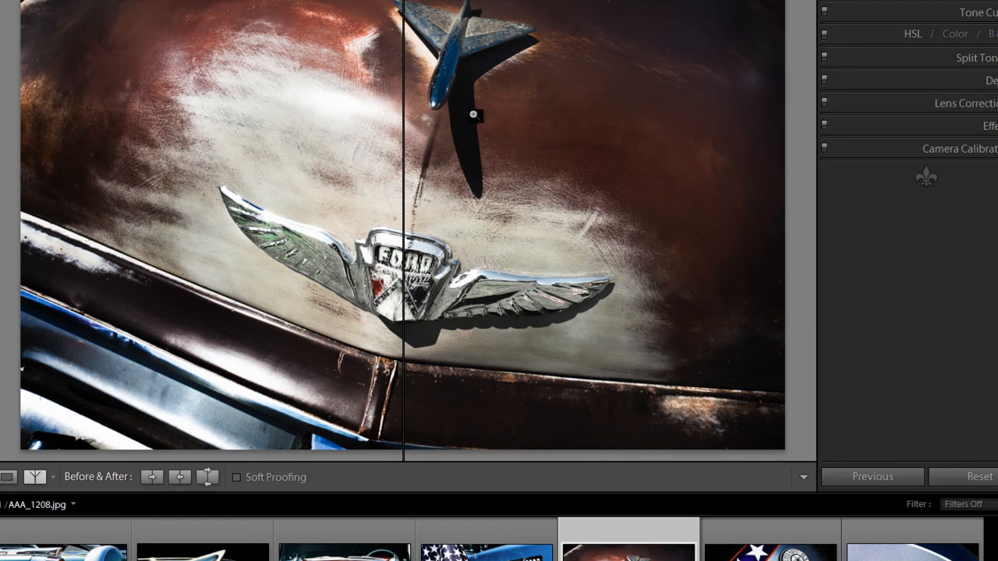
{"action": "mouse_move", "coordinate": [467, 148]}
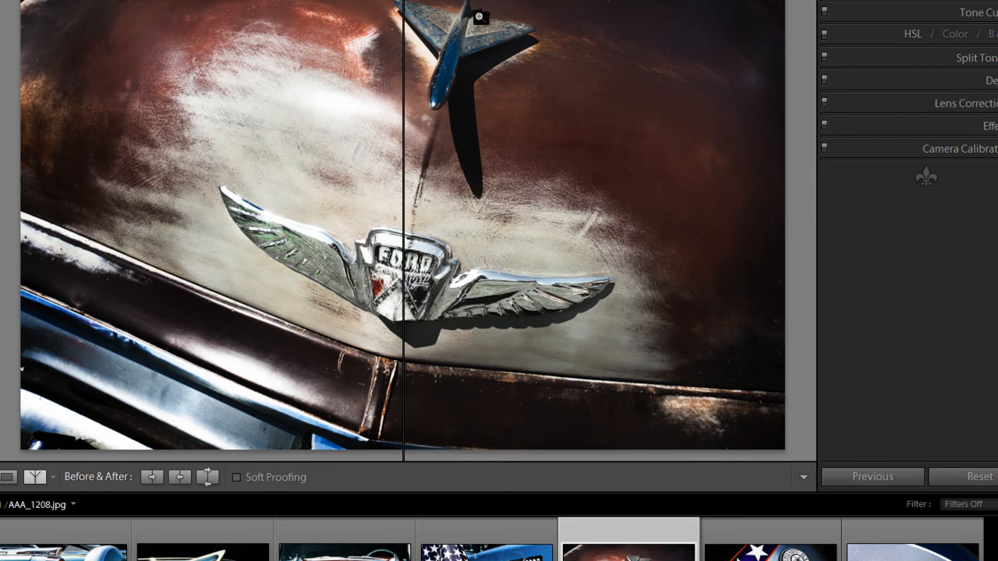
{"action": "mouse_move", "coordinate": [573, 208]}
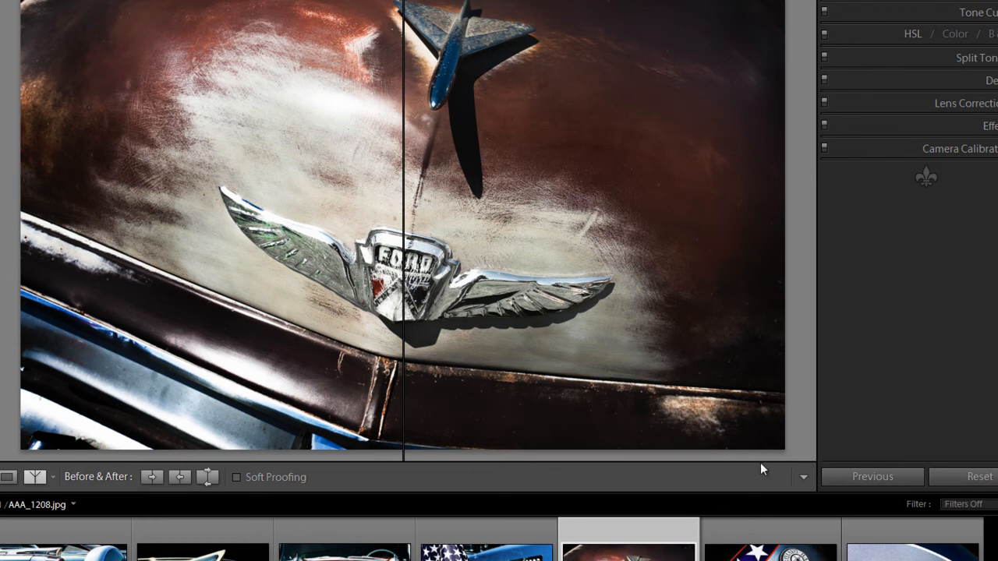
{"action": "mouse_move", "coordinate": [794, 457]}
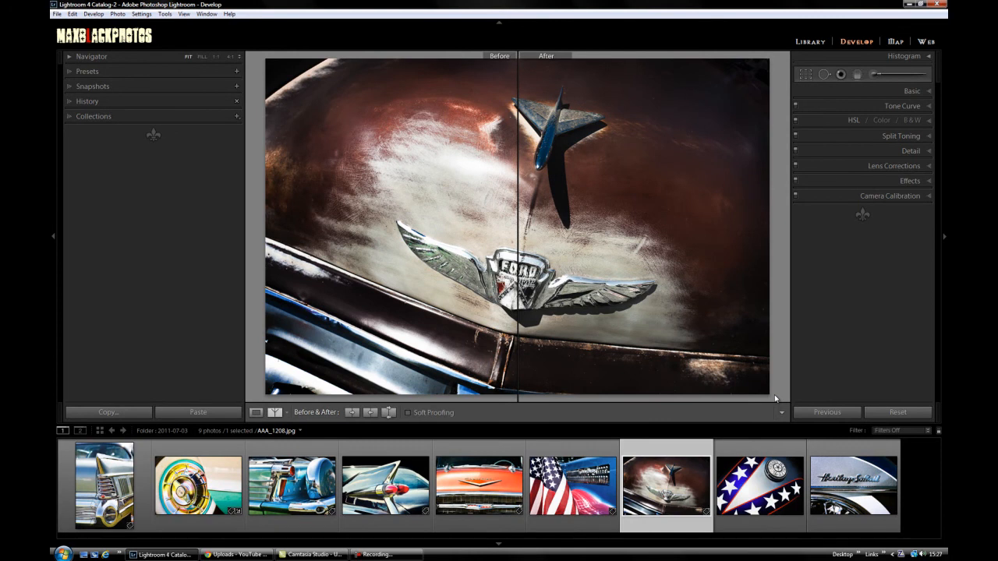
{"action": "mouse_move", "coordinate": [275, 413]}
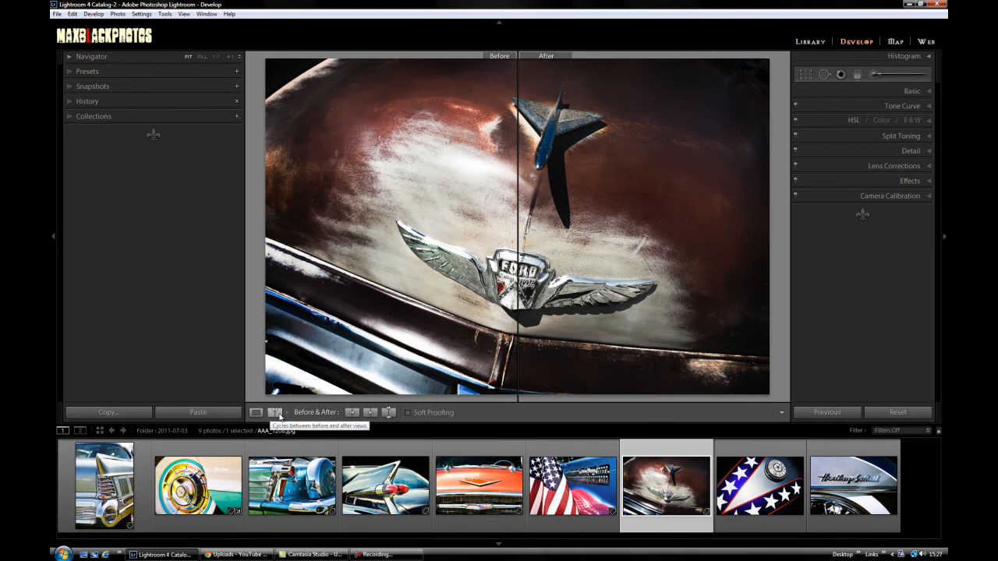
Step: Switch the comparison layout to Before/After Top/Bottom, showing two full stacked copies
{"action": "left_click", "coordinate": [275, 413]}
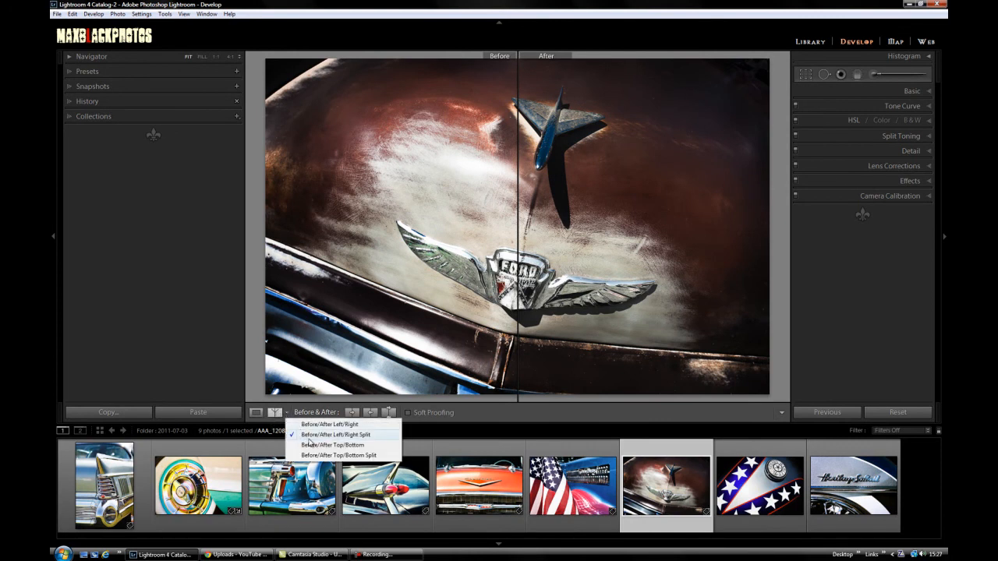
{"action": "left_click", "coordinate": [333, 445]}
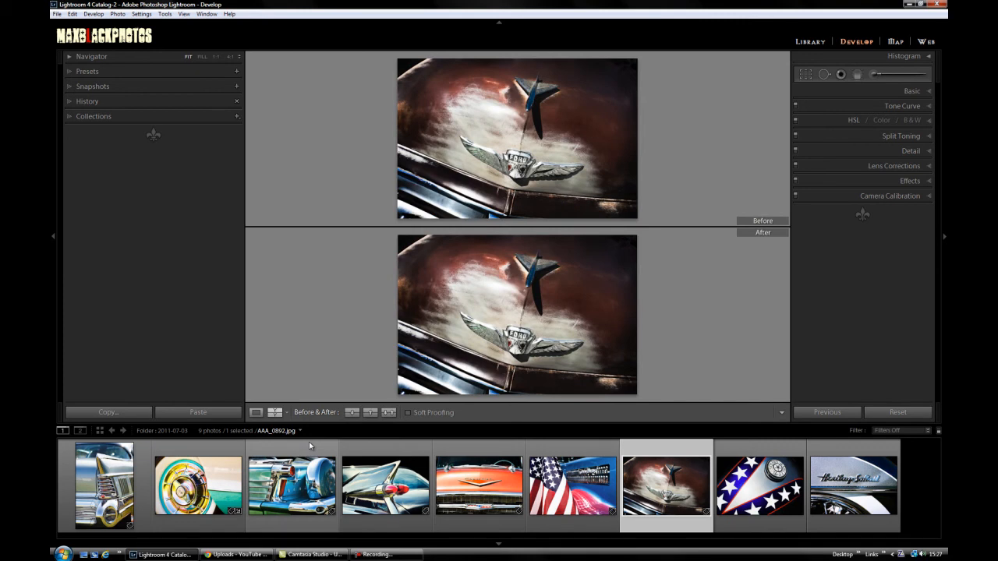
Step: Hide the side panels and filmstrip so the stacked before/after copies fill the workspace
{"action": "key", "text": "Tab"}
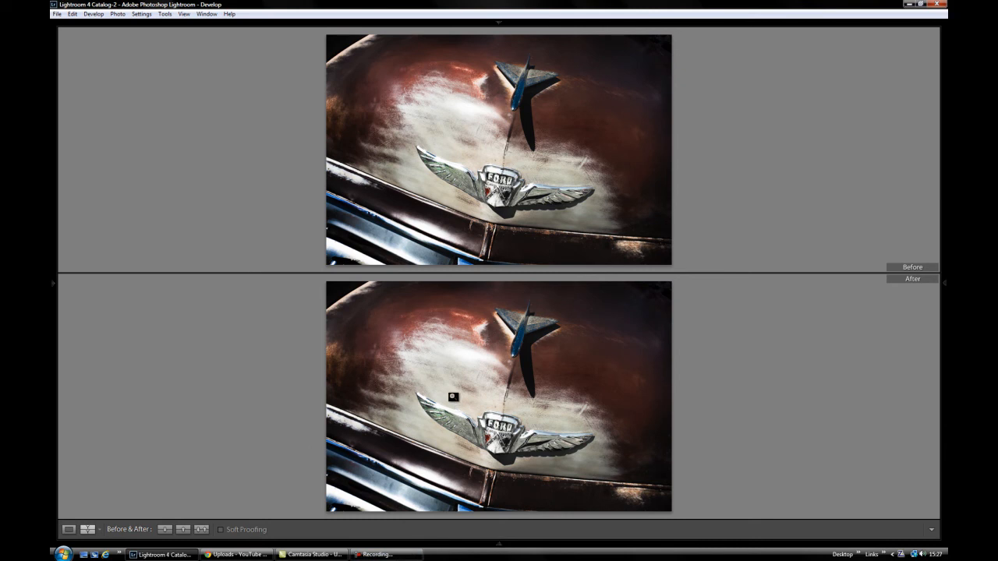
{"action": "mouse_move", "coordinate": [447, 388]}
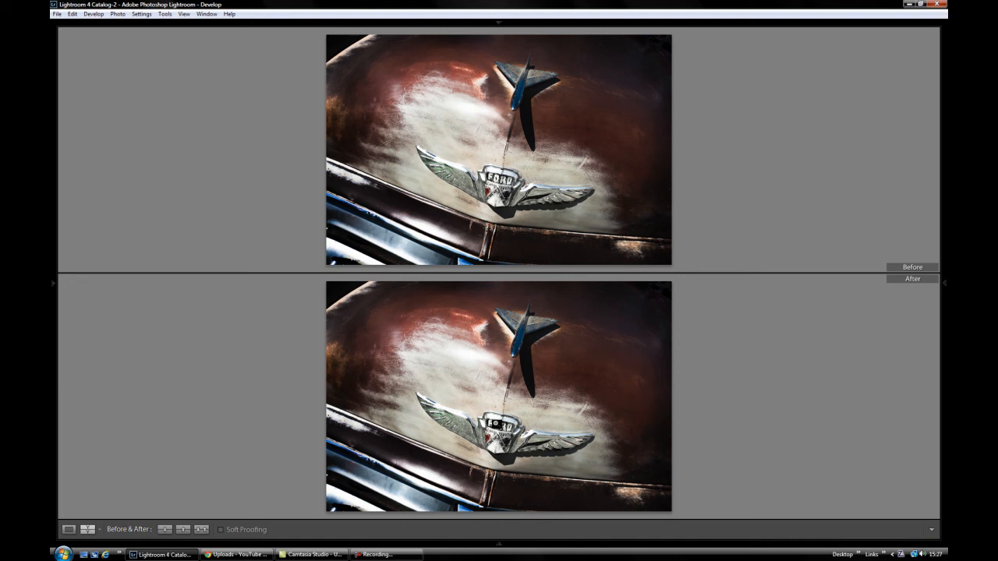
{"action": "mouse_move", "coordinate": [632, 362]}
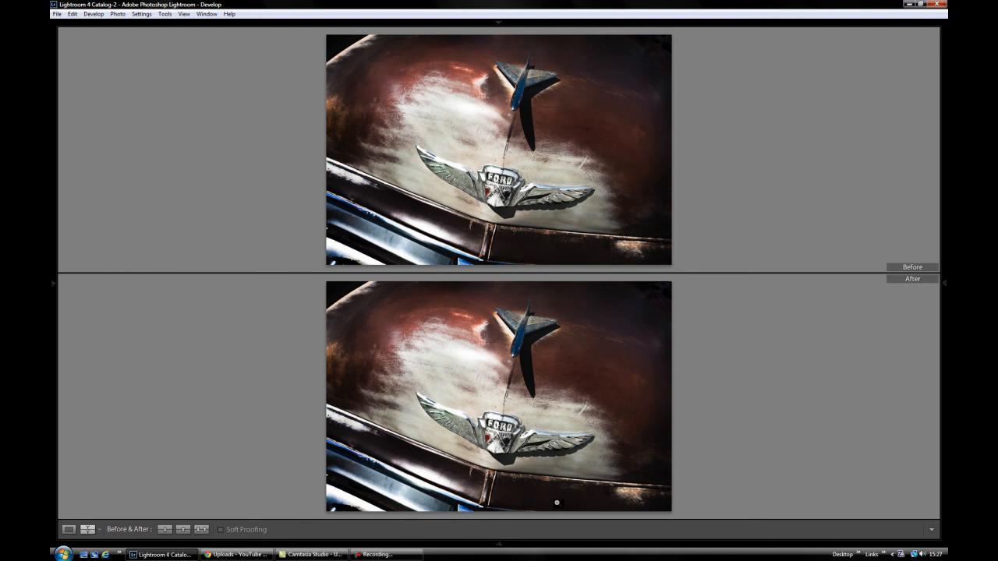
{"action": "mouse_move", "coordinate": [557, 452]}
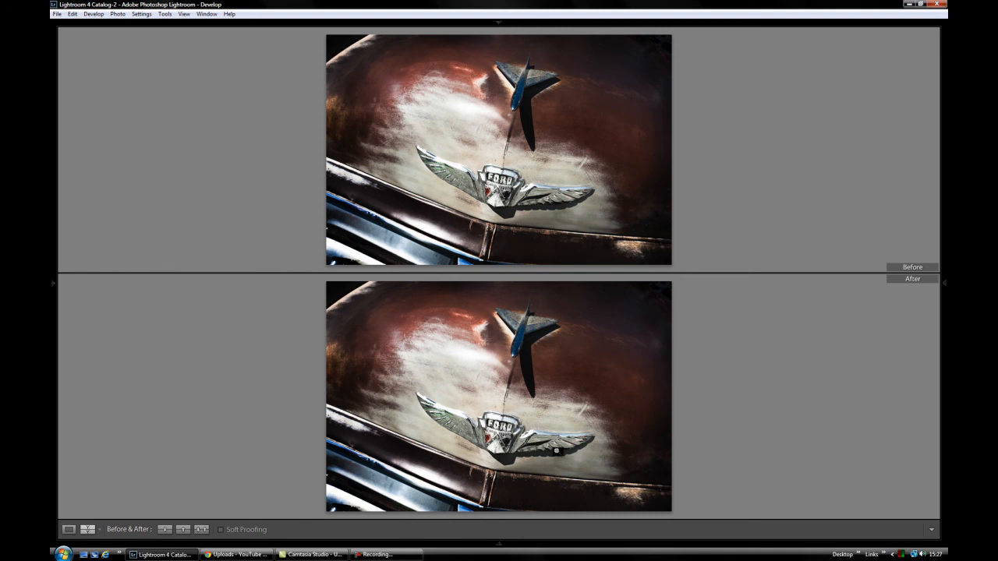